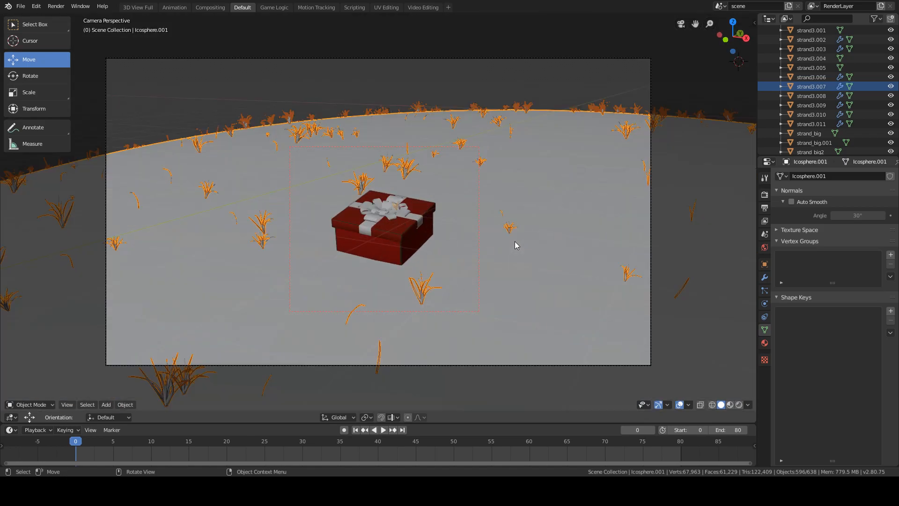
{"action": "mouse_move", "coordinate": [195, 332]}
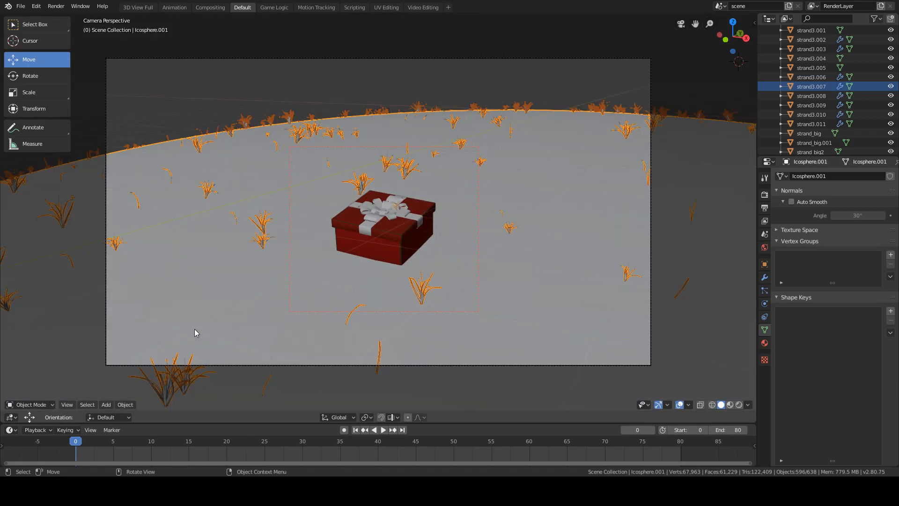
- Show the render in the Image Editor and set grass particle Density to vertex group 'Group'
{"action": "left_click", "coordinate": [10, 404]}
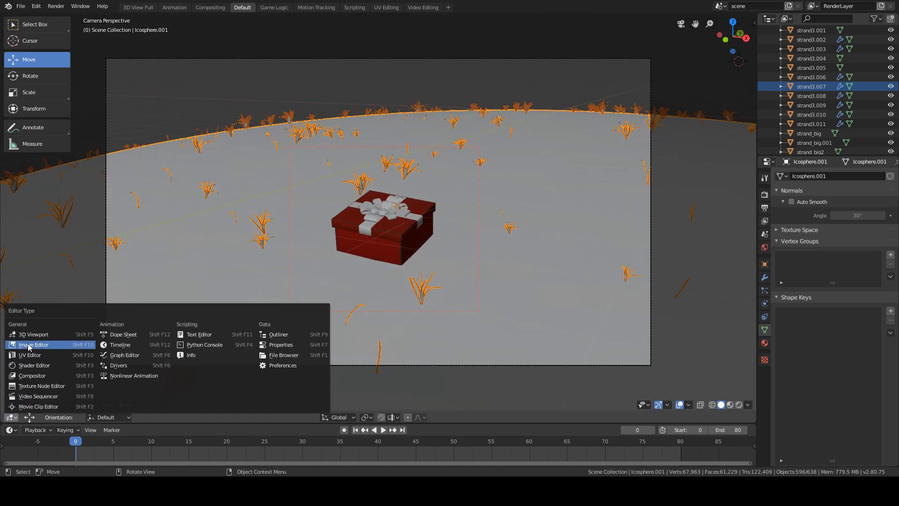
{"action": "left_click", "coordinate": [33, 344]}
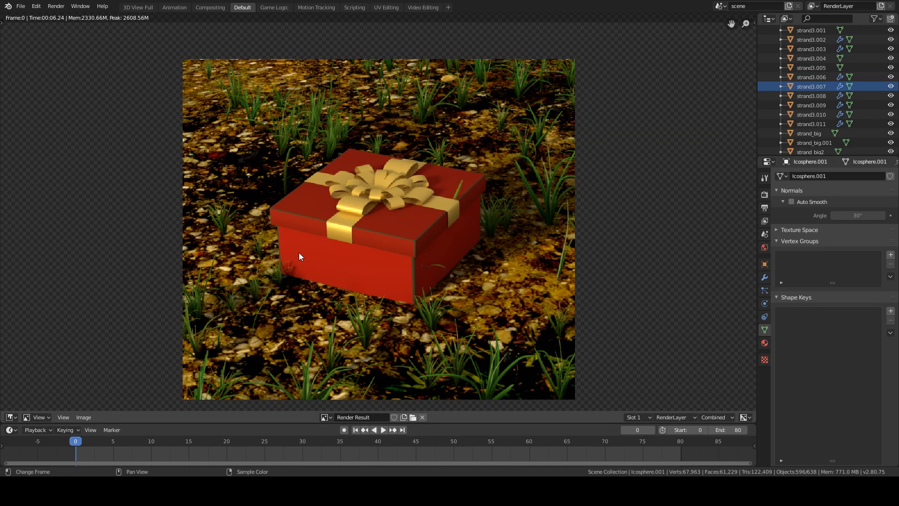
{"action": "mouse_move", "coordinate": [273, 170]}
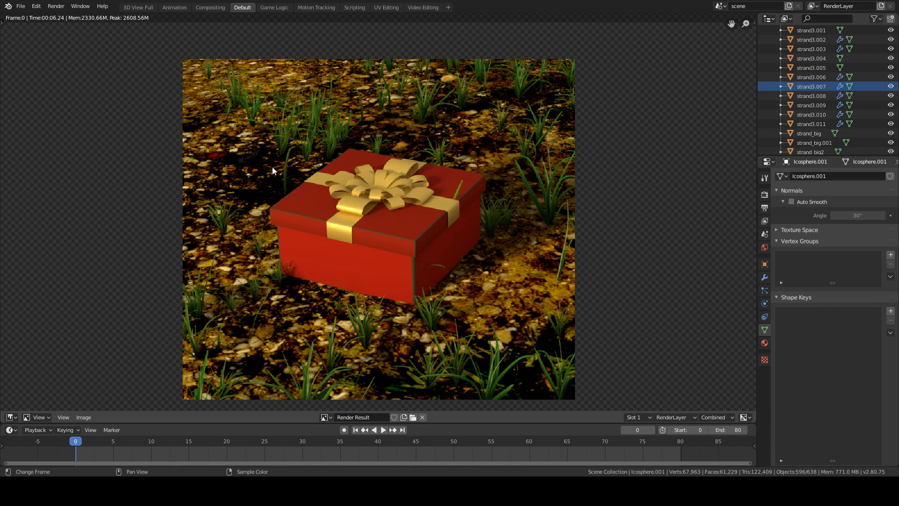
{"action": "mouse_move", "coordinate": [297, 125]}
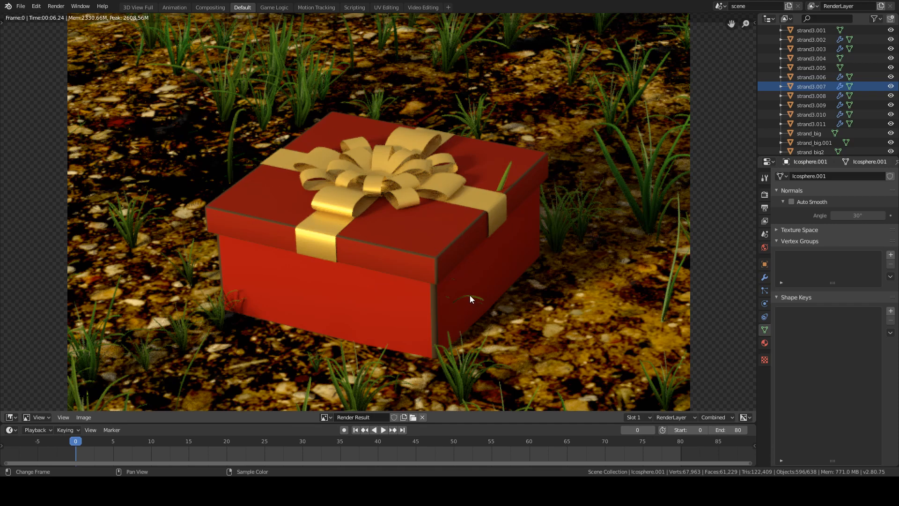
{"action": "mouse_move", "coordinate": [491, 191]}
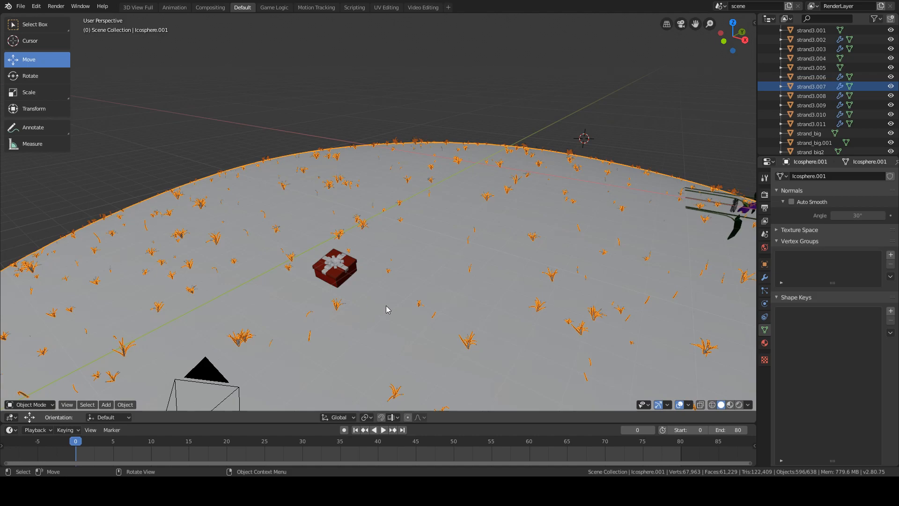
{"action": "mouse_move", "coordinate": [143, 263]}
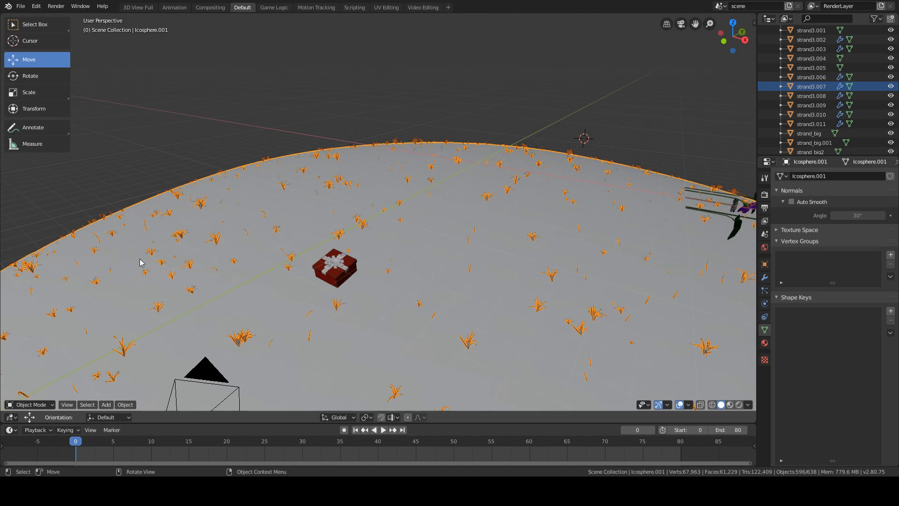
{"action": "mouse_move", "coordinate": [734, 261]}
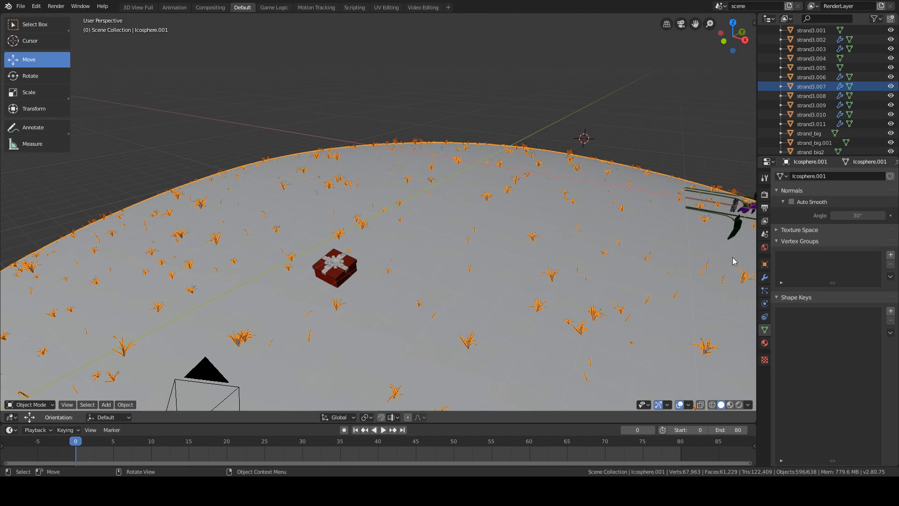
{"action": "mouse_move", "coordinate": [886, 252]}
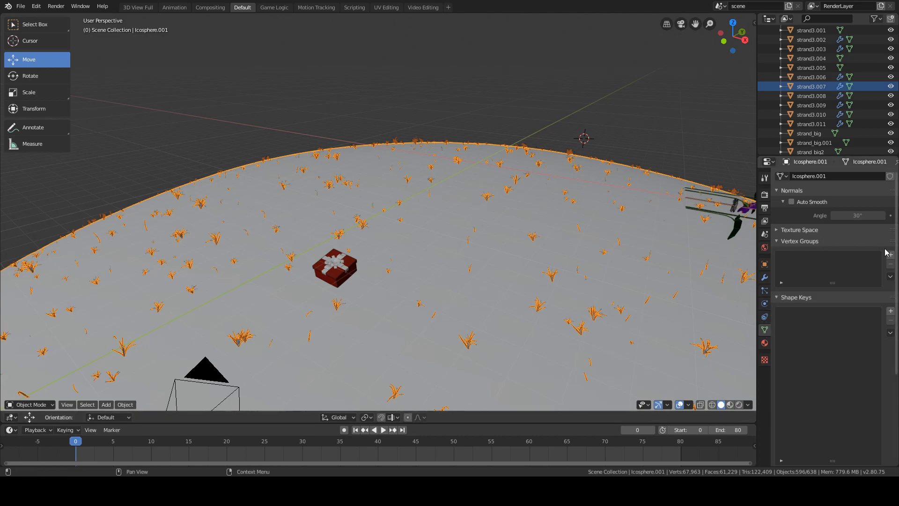
{"action": "left_click", "coordinate": [891, 252]}
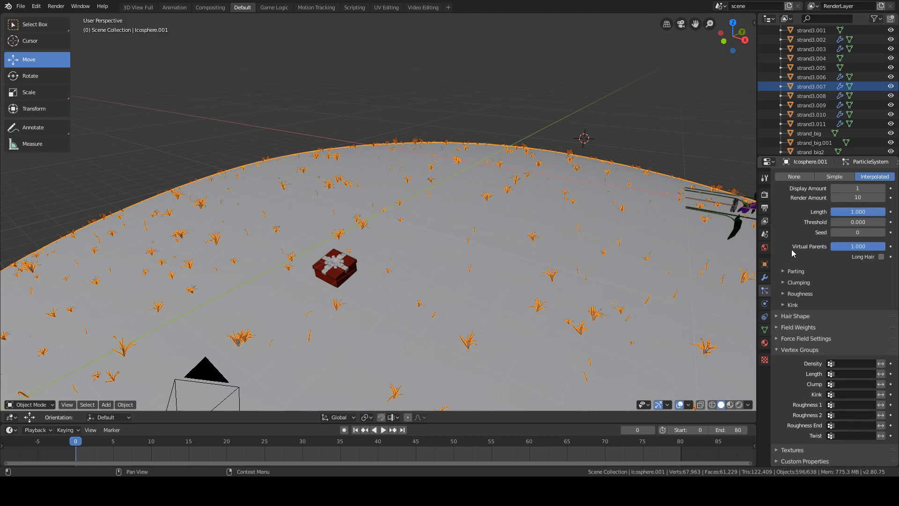
{"action": "mouse_move", "coordinate": [847, 370]}
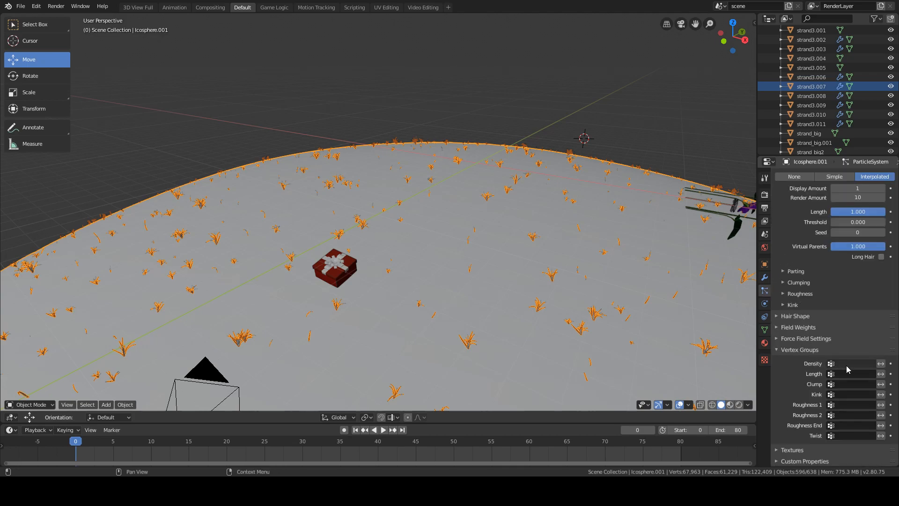
{"action": "left_click", "coordinate": [851, 363]}
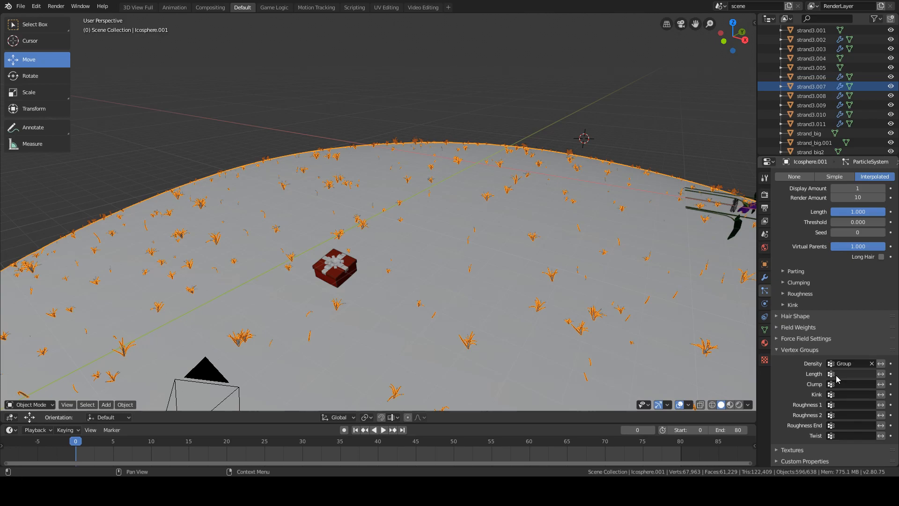
{"action": "mouse_move", "coordinate": [802, 366]}
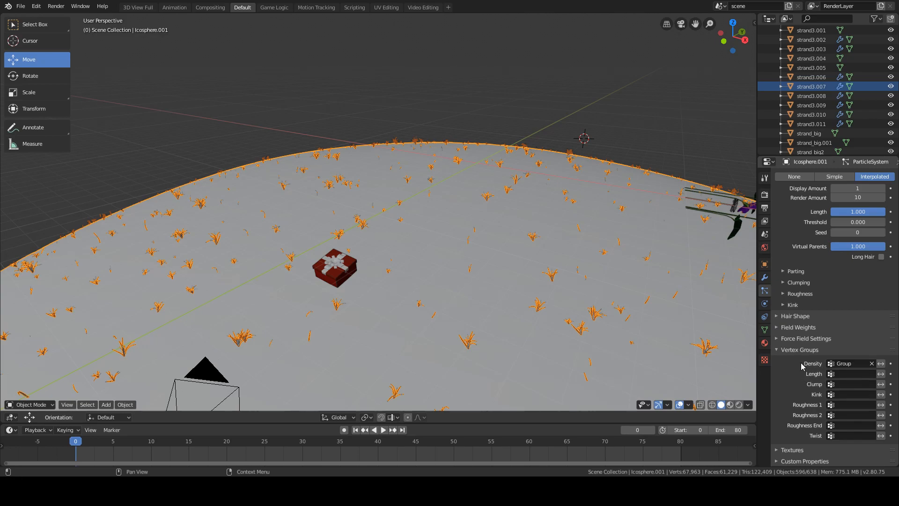
{"action": "left_click", "coordinate": [30, 404]}
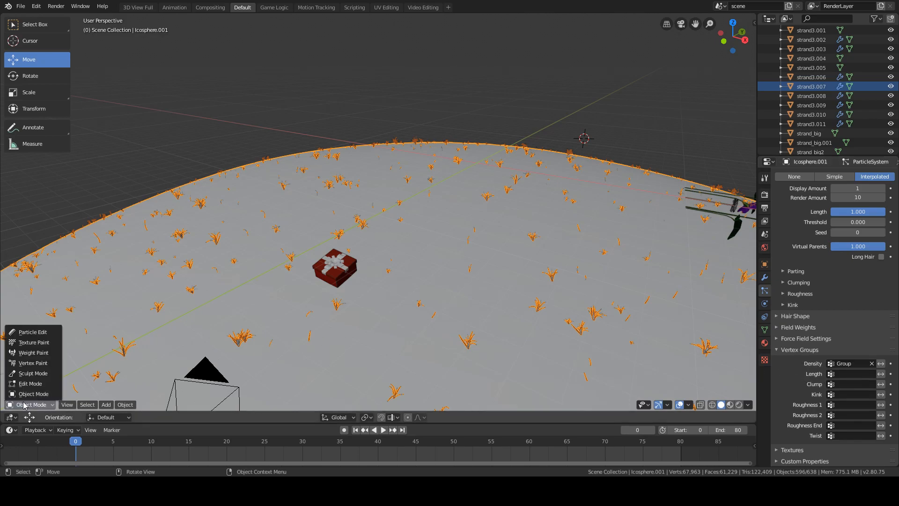
- Paint high density weights over the ground in Weight Paint mode, then return to Object Mode
{"action": "left_click", "coordinate": [33, 352]}
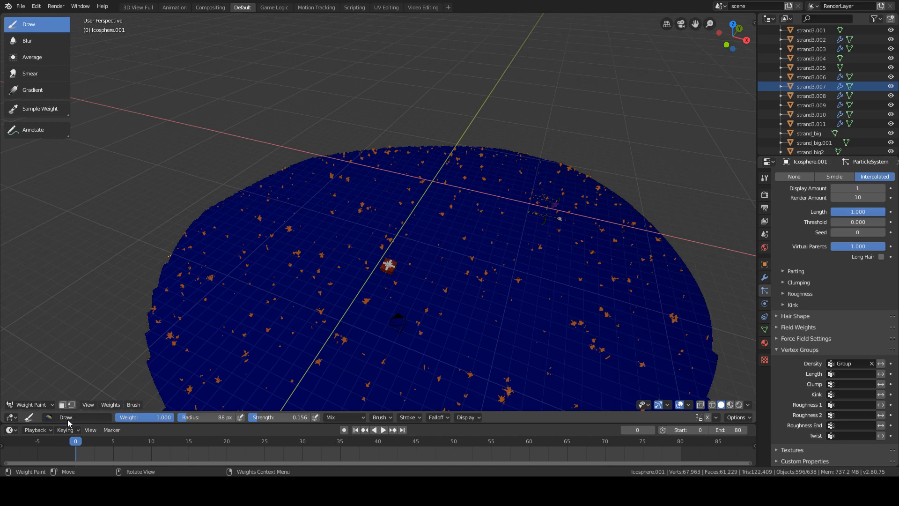
{"action": "mouse_move", "coordinate": [414, 263]}
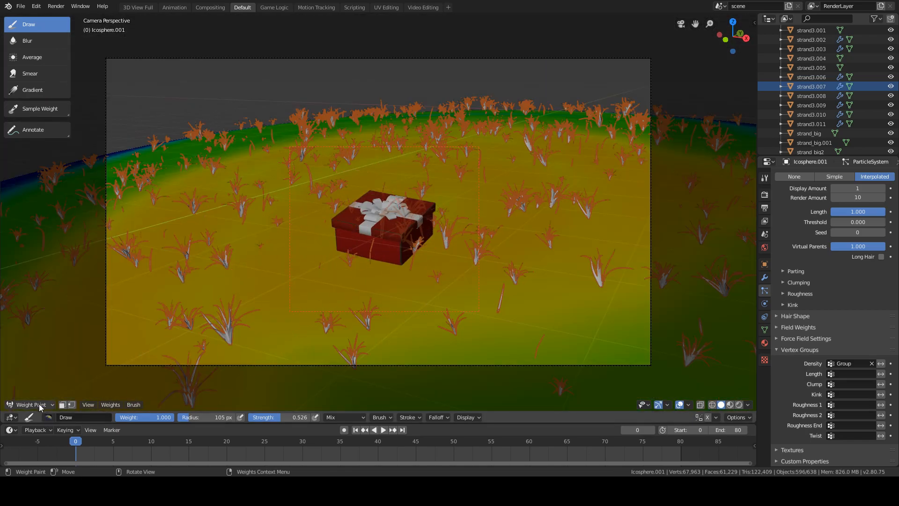
{"action": "left_click", "coordinate": [31, 404]}
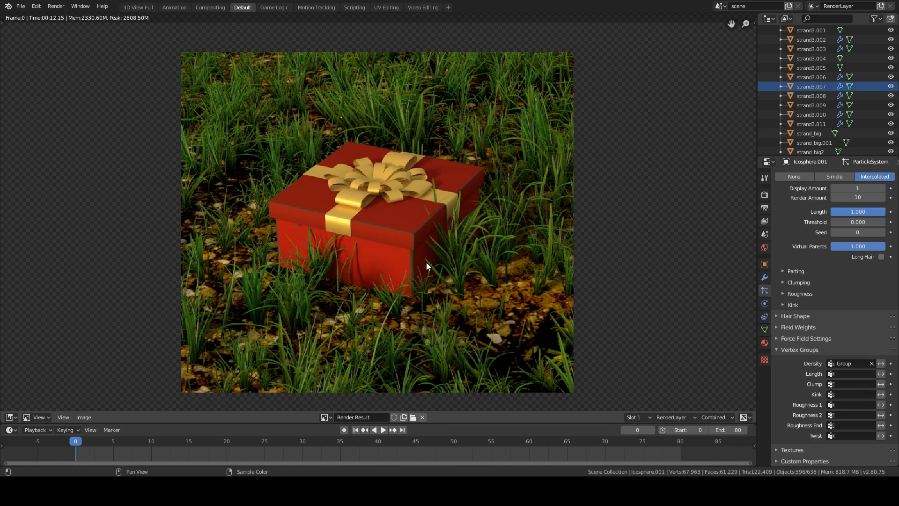
- Restore the 3D Viewport and put the ground back into Weight Paint mode
{"action": "left_click", "coordinate": [10, 416]}
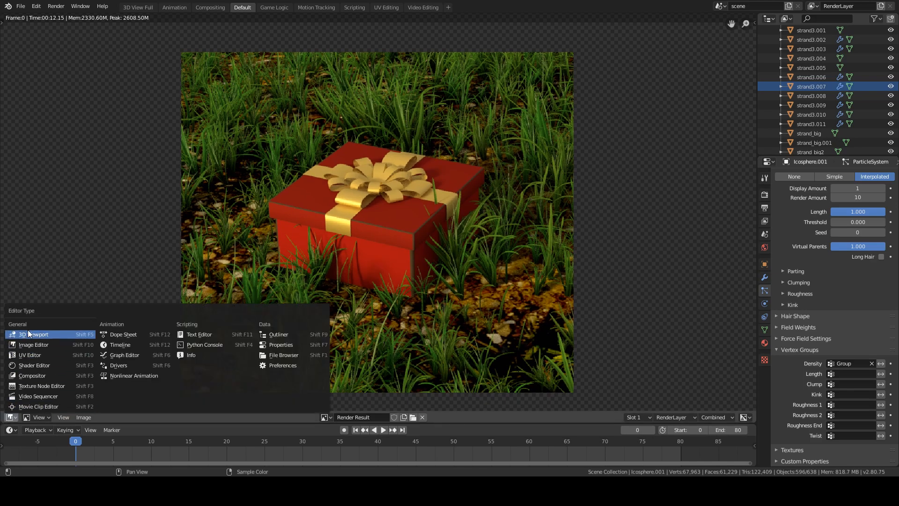
{"action": "left_click", "coordinate": [37, 335]}
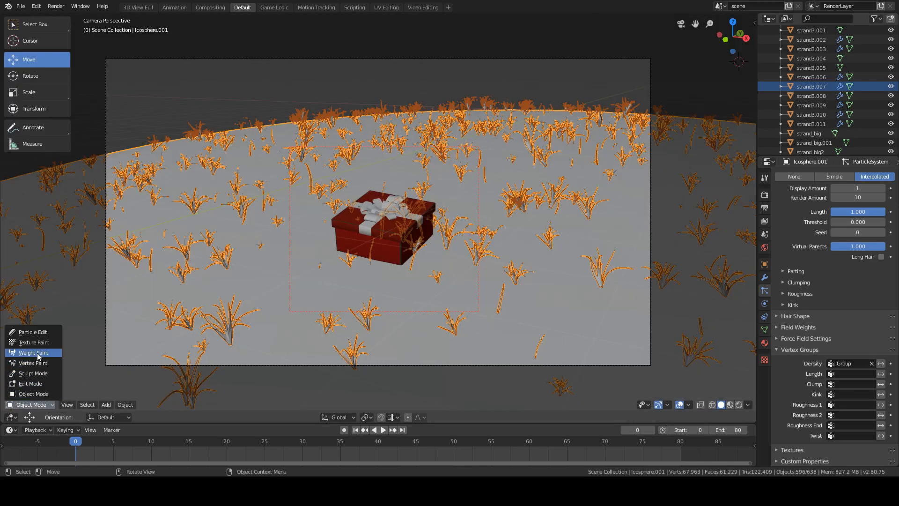
{"action": "left_click", "coordinate": [34, 352]}
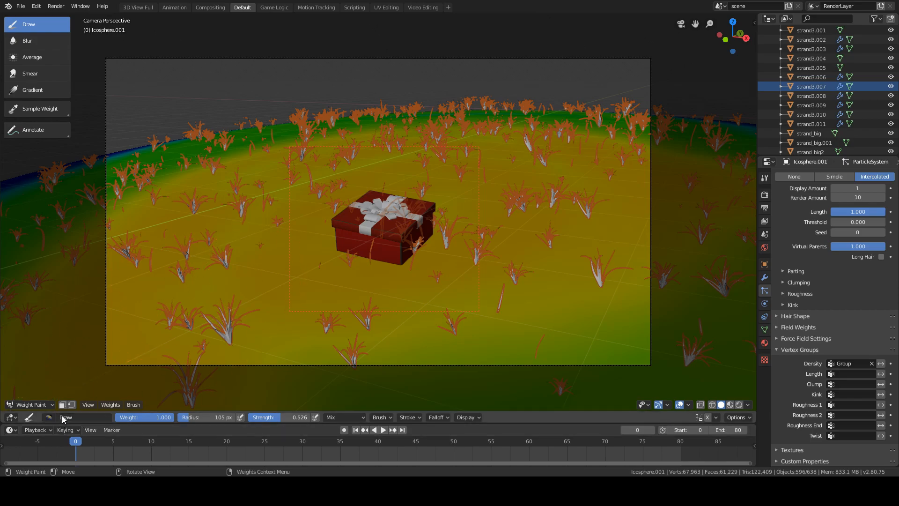
- Set the brush blend to Subtract and erase density weight around the red present
{"action": "left_click", "coordinate": [64, 417]}
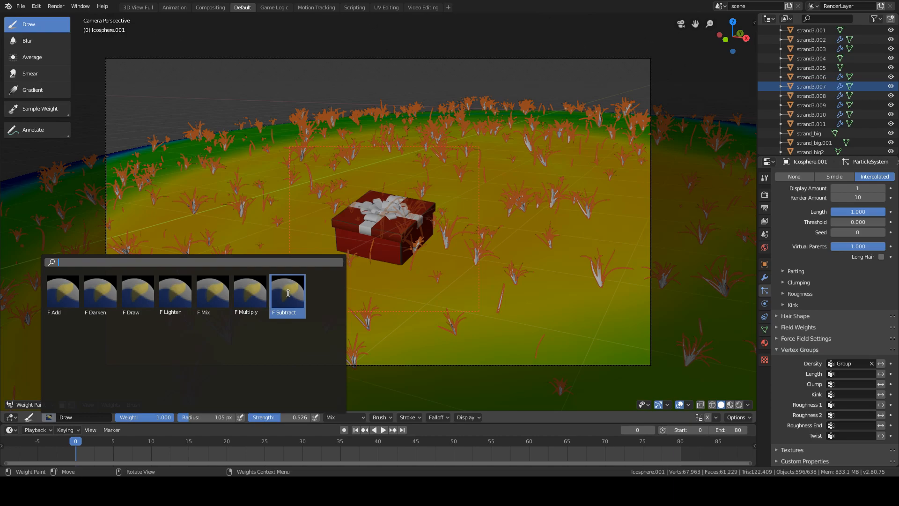
{"action": "left_click", "coordinate": [286, 286]}
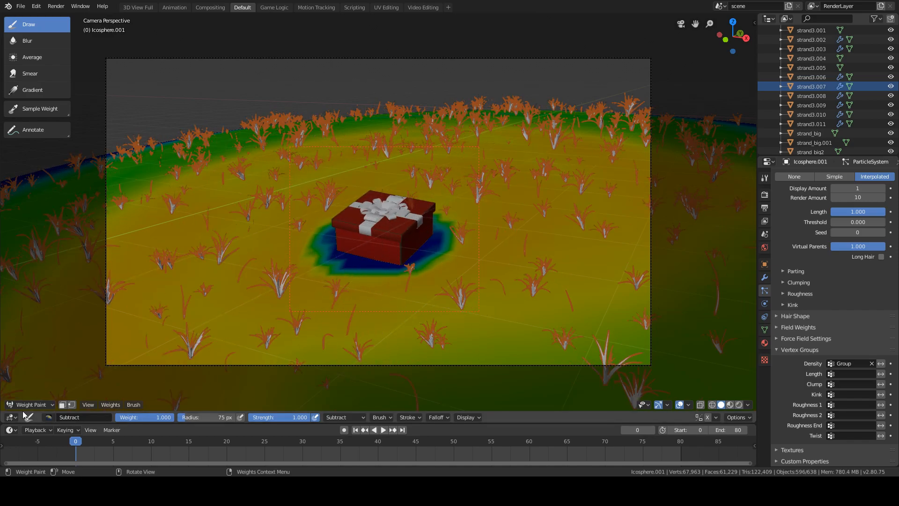
{"action": "left_click", "coordinate": [30, 404]}
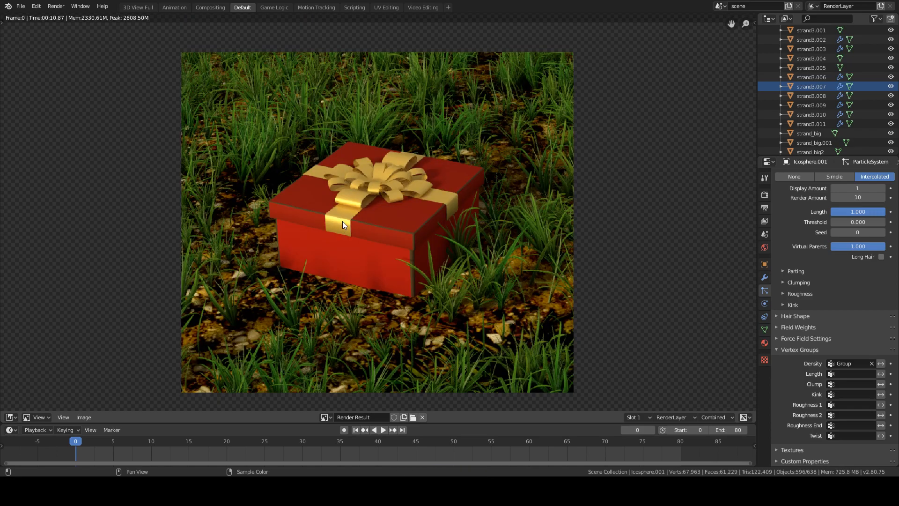
{"action": "mouse_move", "coordinate": [361, 225]}
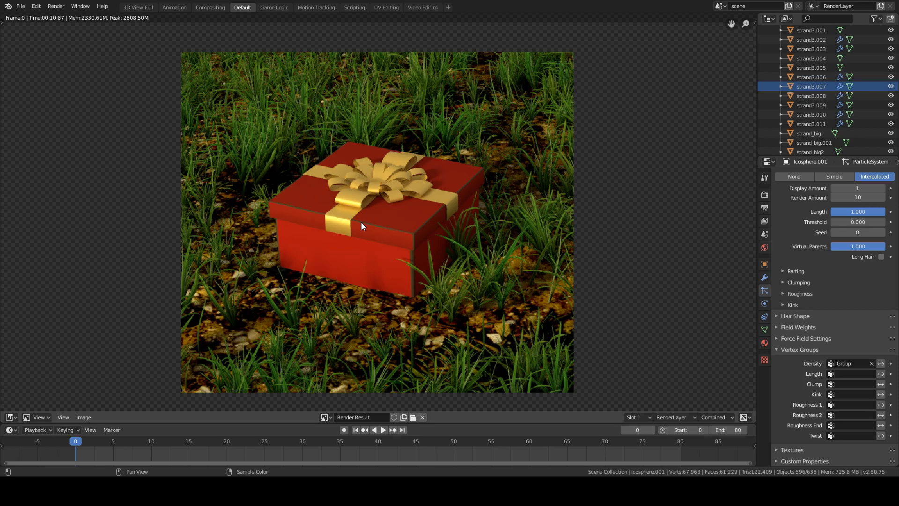
{"action": "mouse_move", "coordinate": [367, 256]}
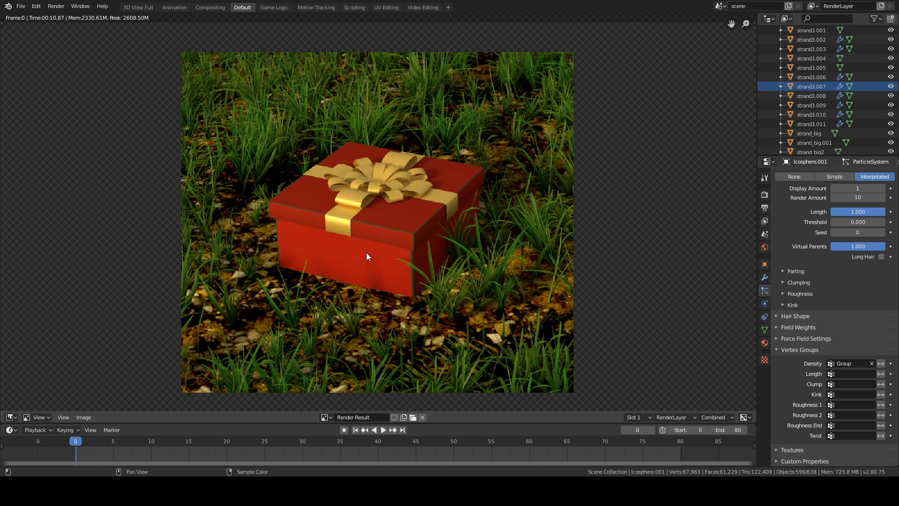
{"action": "mouse_move", "coordinate": [450, 265]}
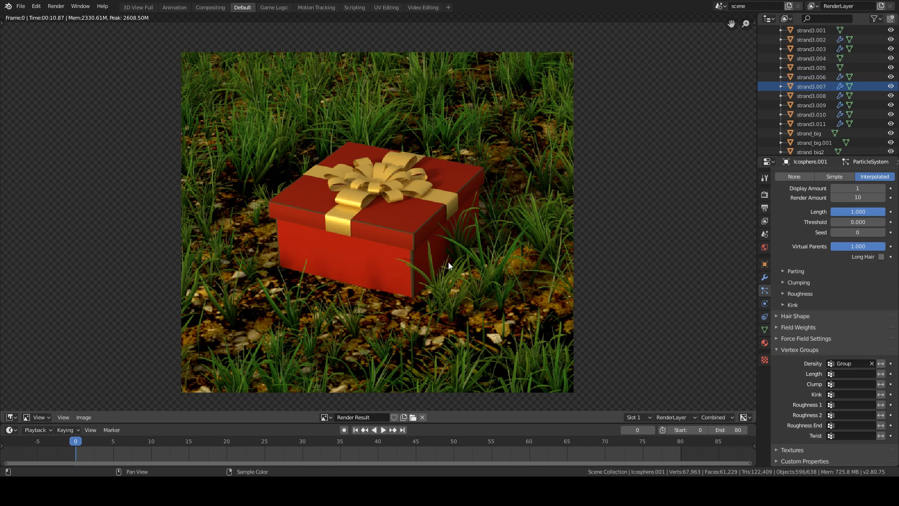
{"action": "mouse_move", "coordinate": [414, 255]}
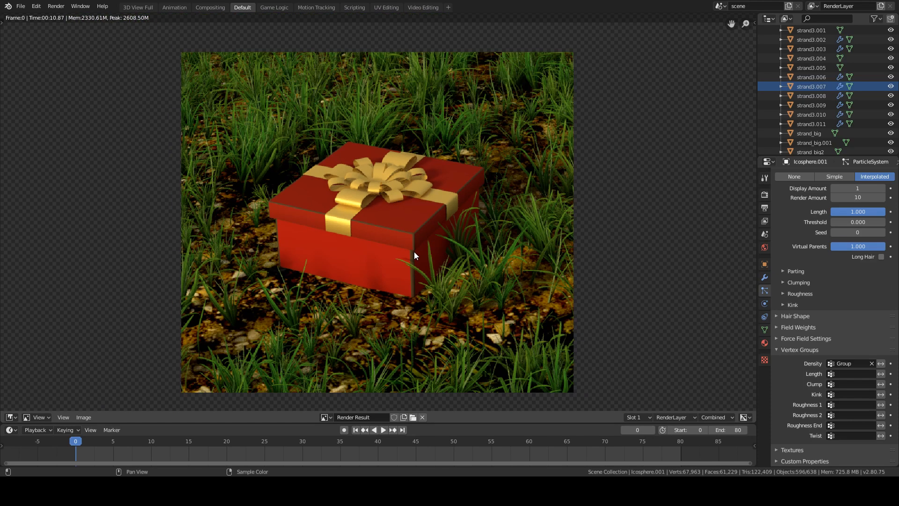
{"action": "mouse_move", "coordinate": [449, 291]}
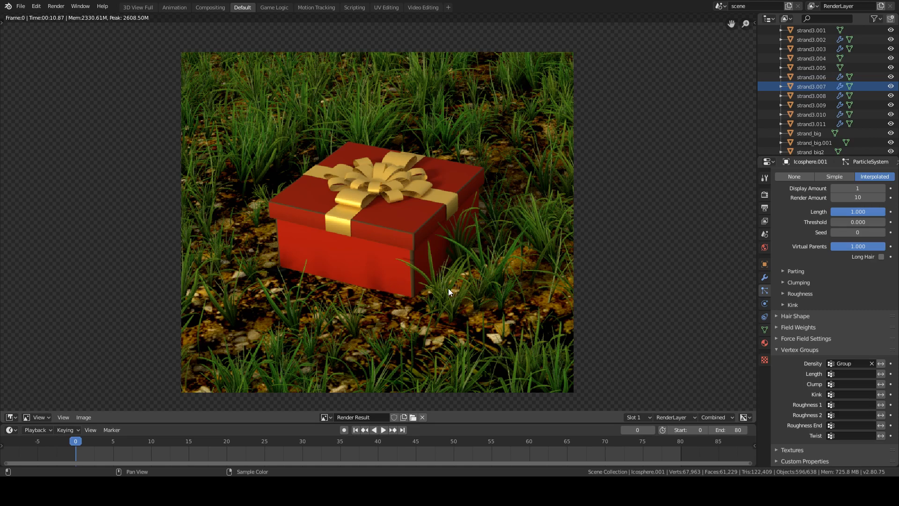
{"action": "mouse_move", "coordinate": [465, 266]}
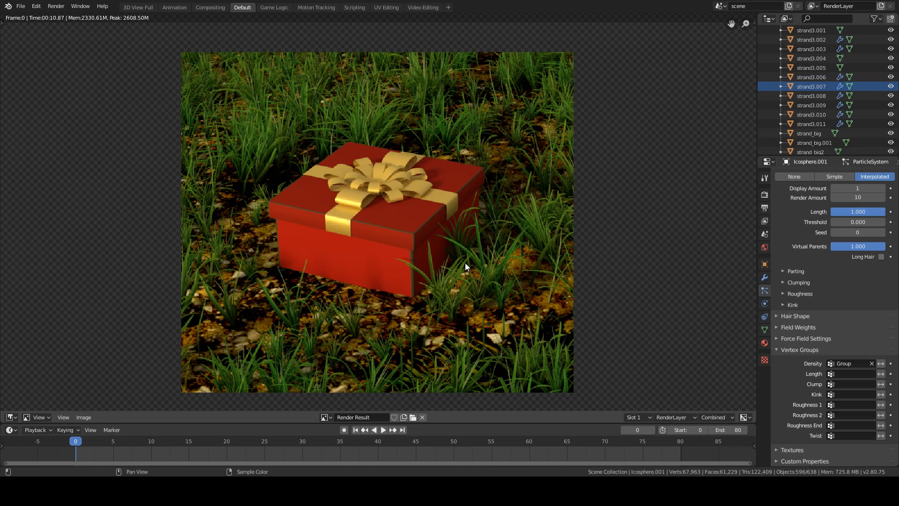
{"action": "mouse_move", "coordinate": [407, 296]}
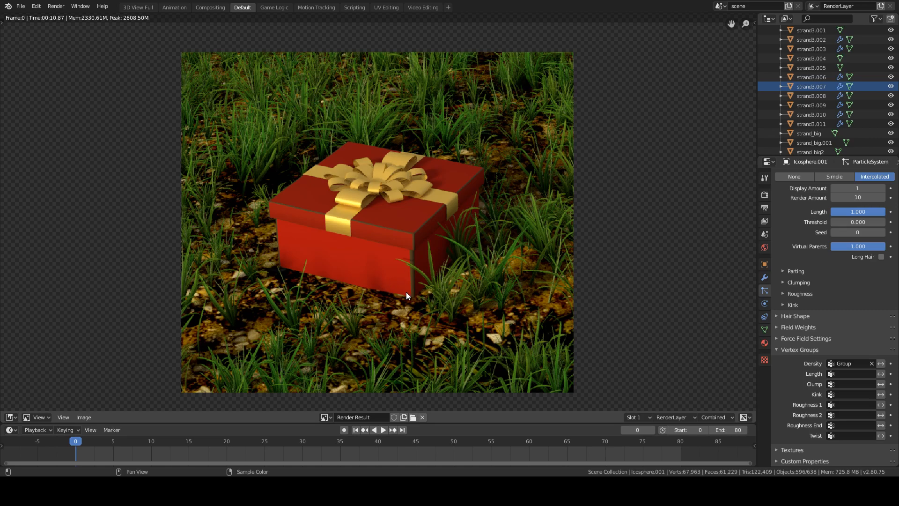
{"action": "mouse_move", "coordinate": [473, 257]}
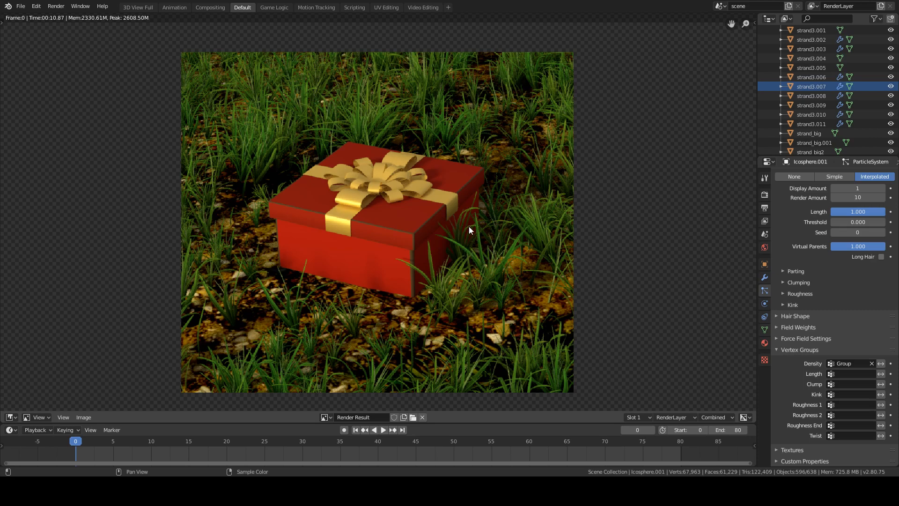
{"action": "mouse_move", "coordinate": [472, 261]}
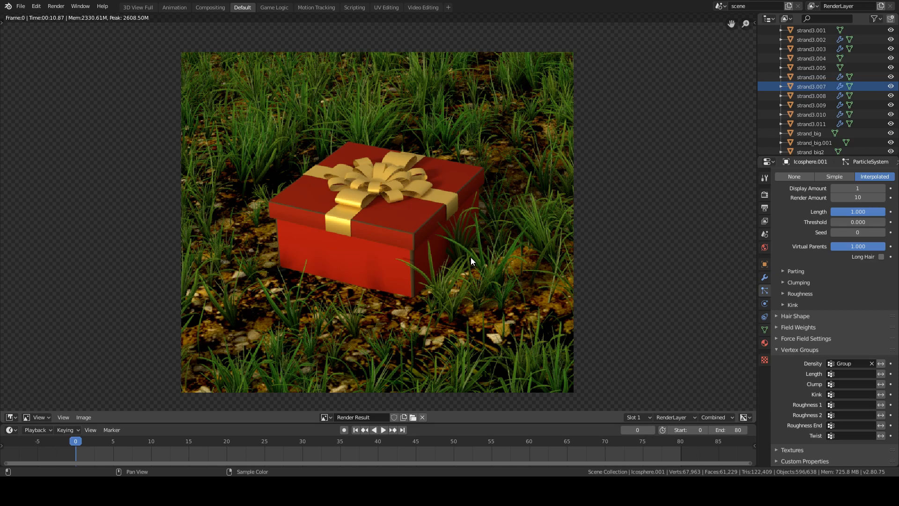
- Inspect the F12 render of the red present sitting in grass
{"action": "left_click", "coordinate": [10, 417]}
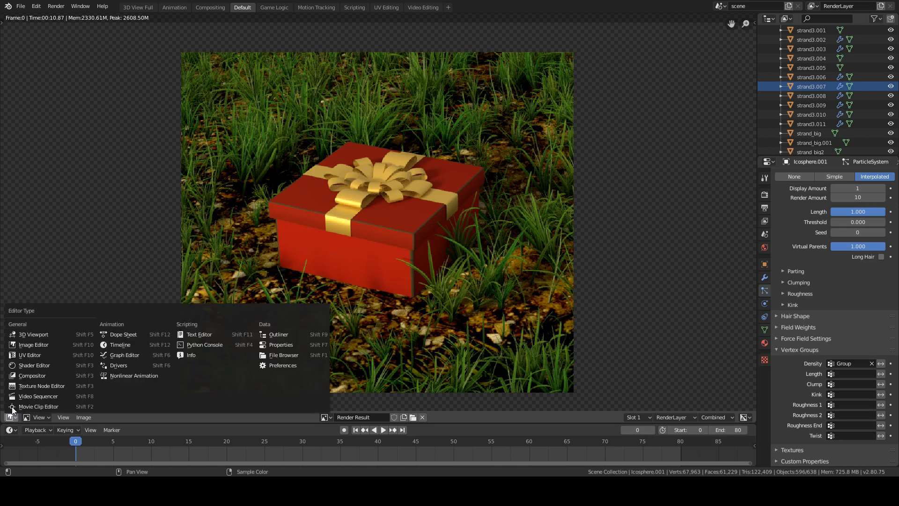
- Return to the 3D Viewport with the ground in Edit Mode, dismissing the vertex menu
{"action": "left_click", "coordinate": [34, 333]}
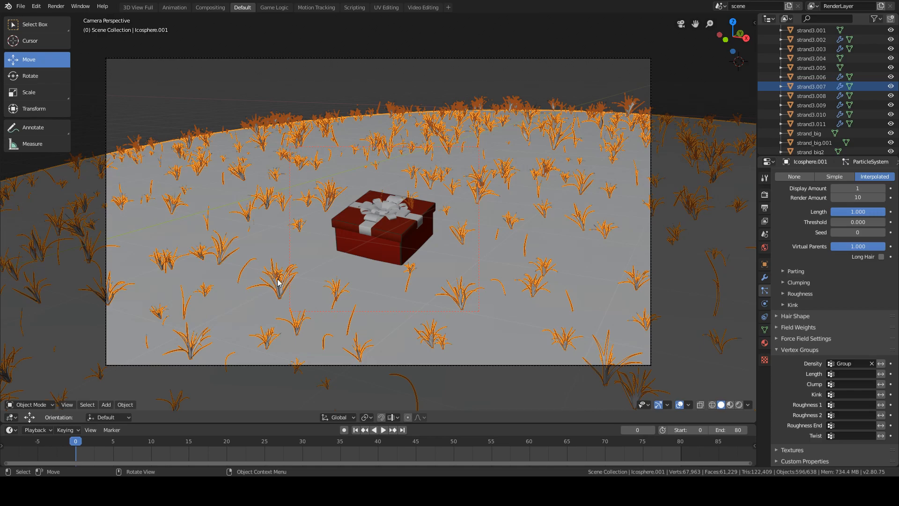
{"action": "mouse_move", "coordinate": [301, 285]}
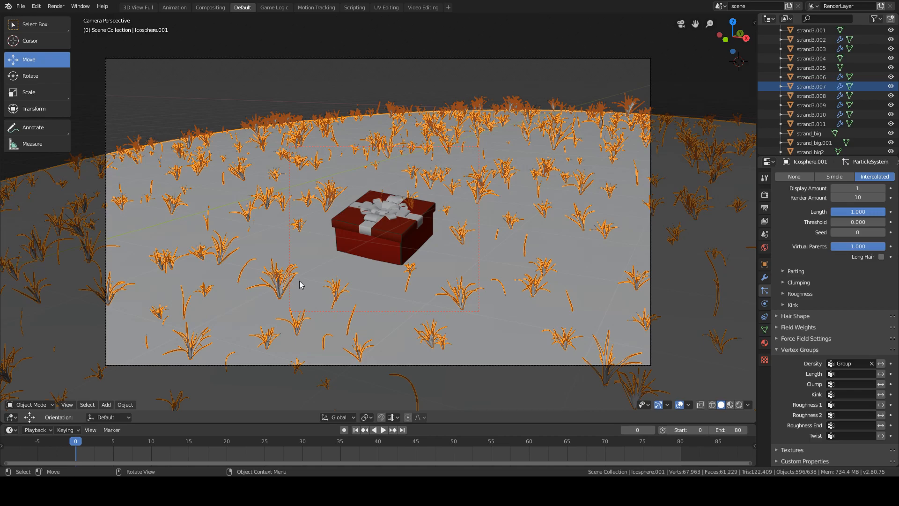
{"action": "mouse_move", "coordinate": [195, 358]}
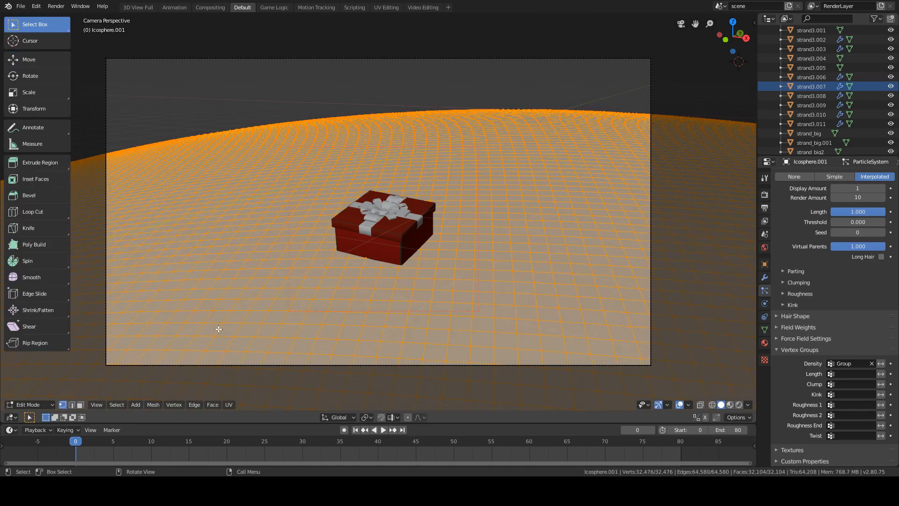
{"action": "mouse_move", "coordinate": [401, 122]}
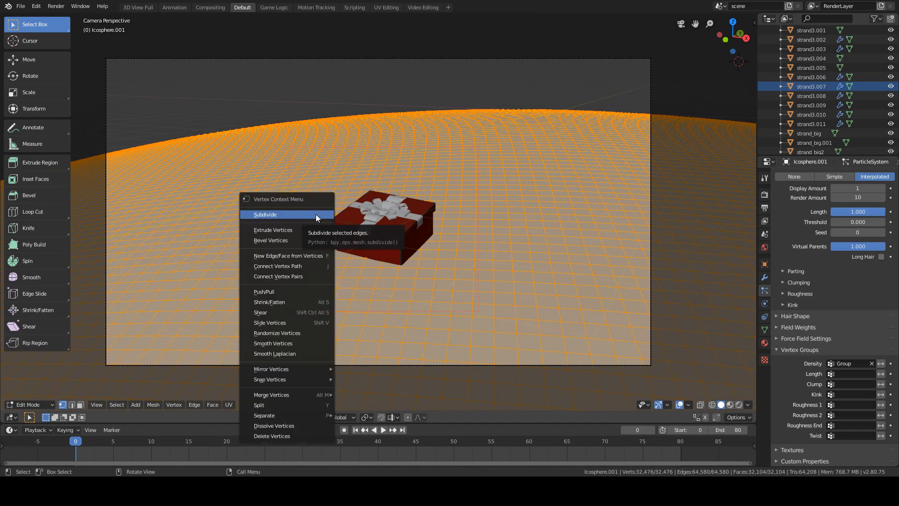
{"action": "left_click", "coordinate": [265, 214]}
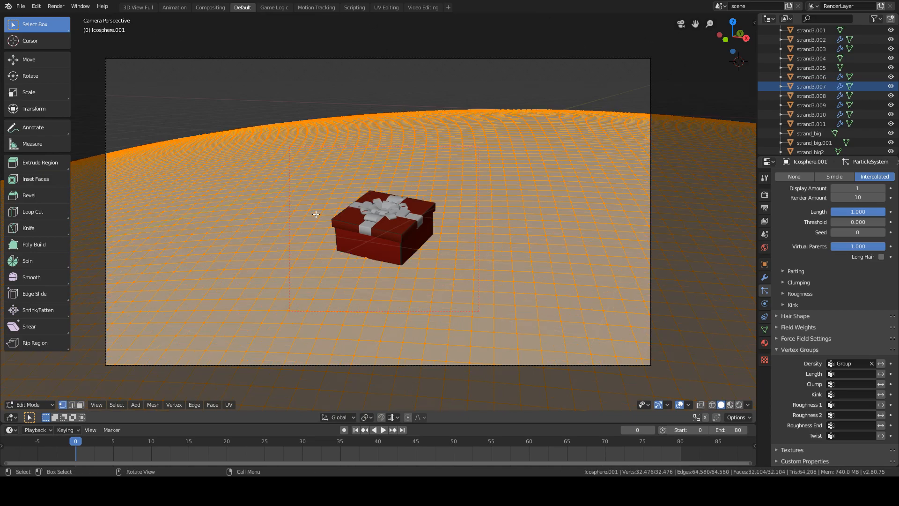
{"action": "mouse_move", "coordinate": [422, 146]}
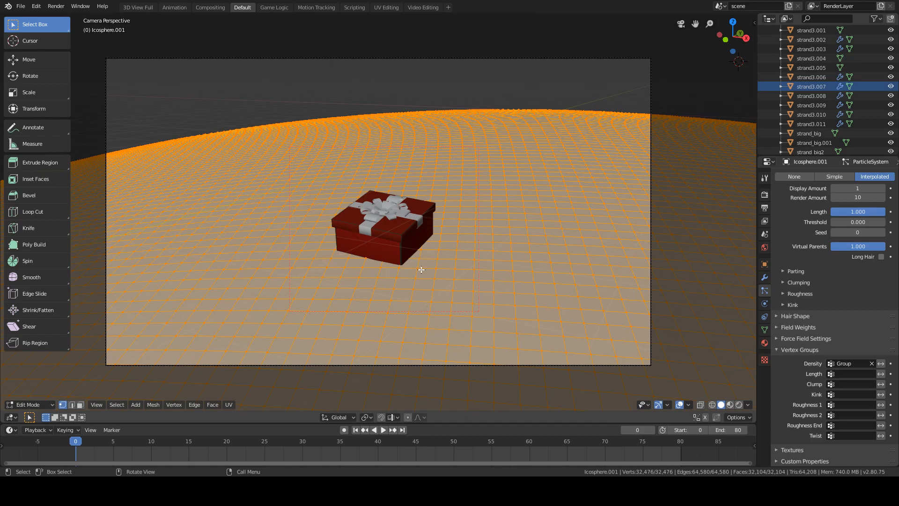
{"action": "mouse_move", "coordinate": [454, 222]}
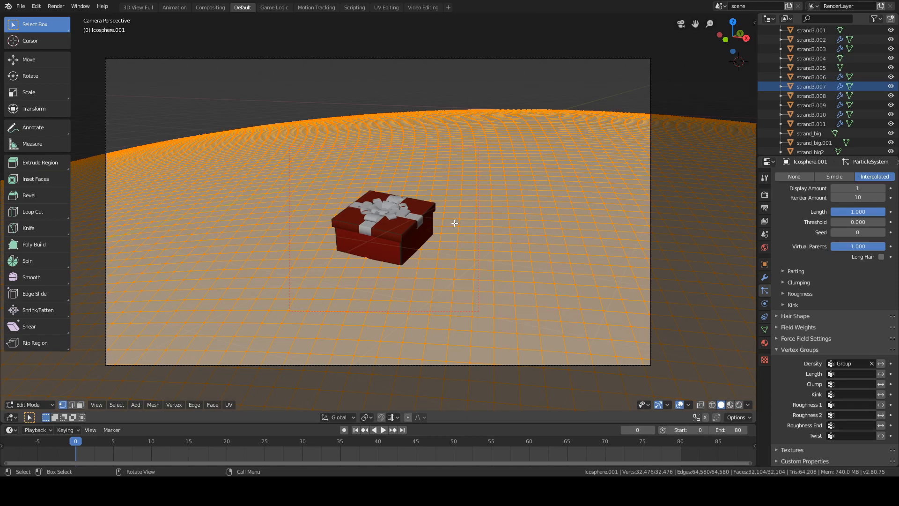
{"action": "mouse_move", "coordinate": [421, 252]}
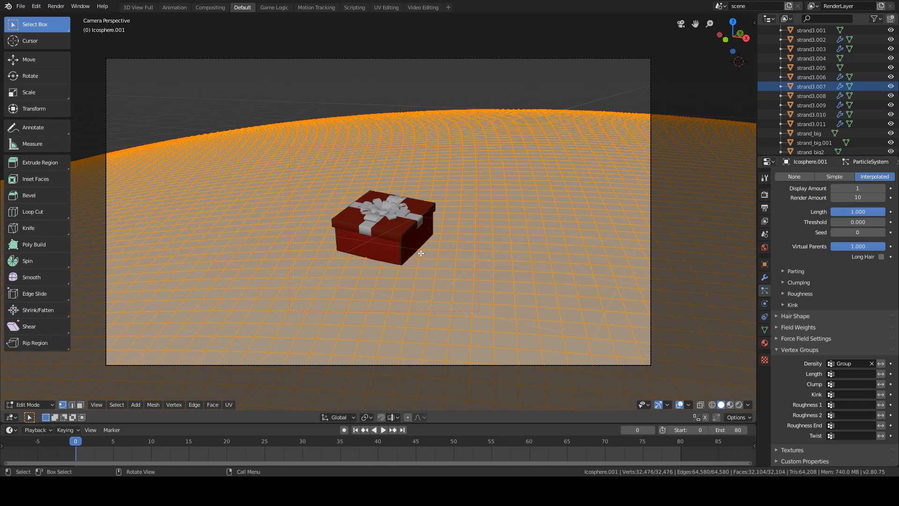